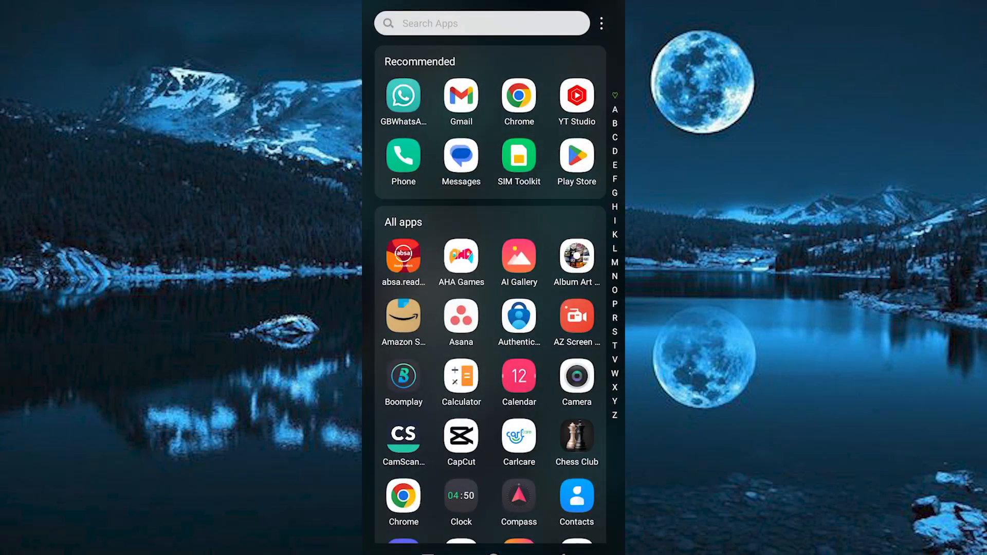
- Reach the logged-in Shopify admin dashboard in Chrome via shopify.com Log in
scroll(down, 3)
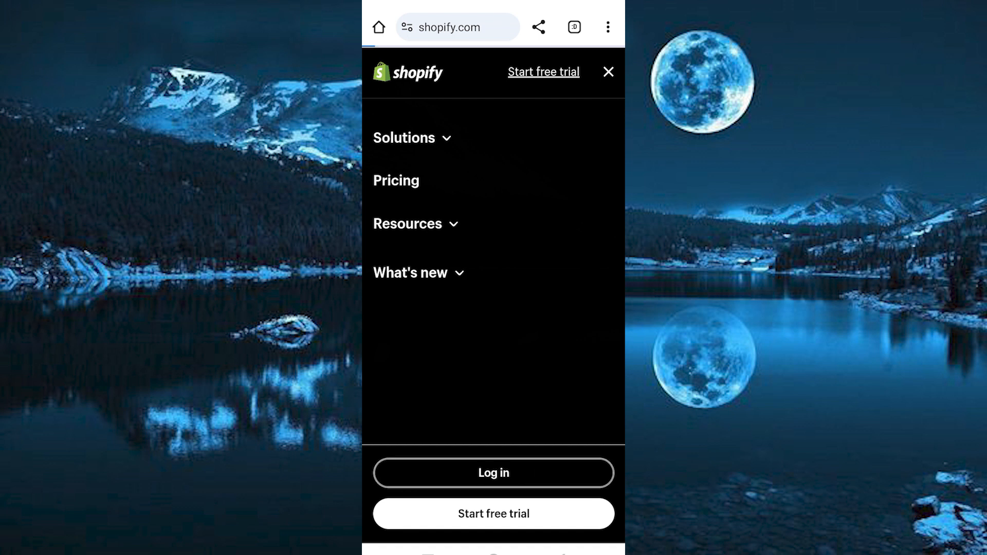
click(494, 473)
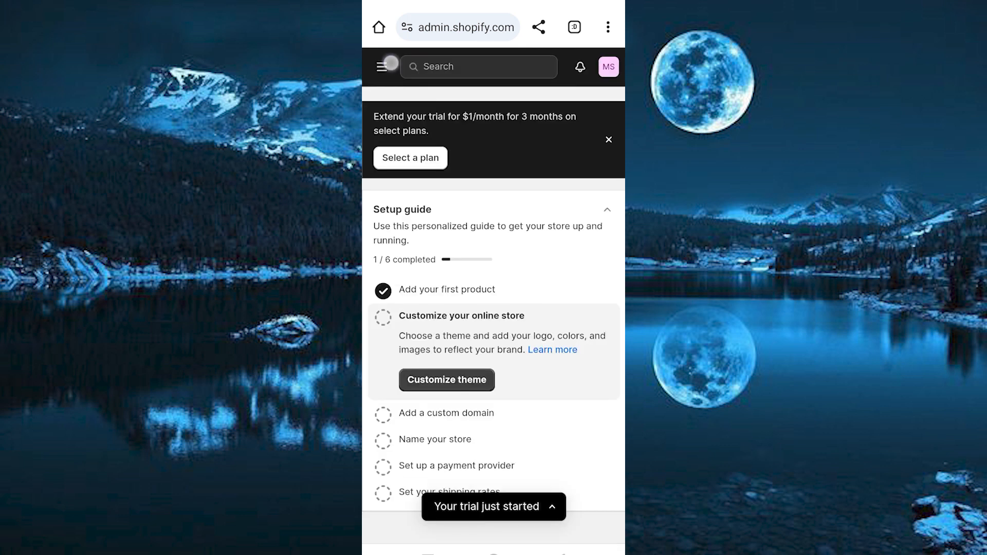
- Show the Products list with the active T-shirt at 0 in stock
click(382, 67)
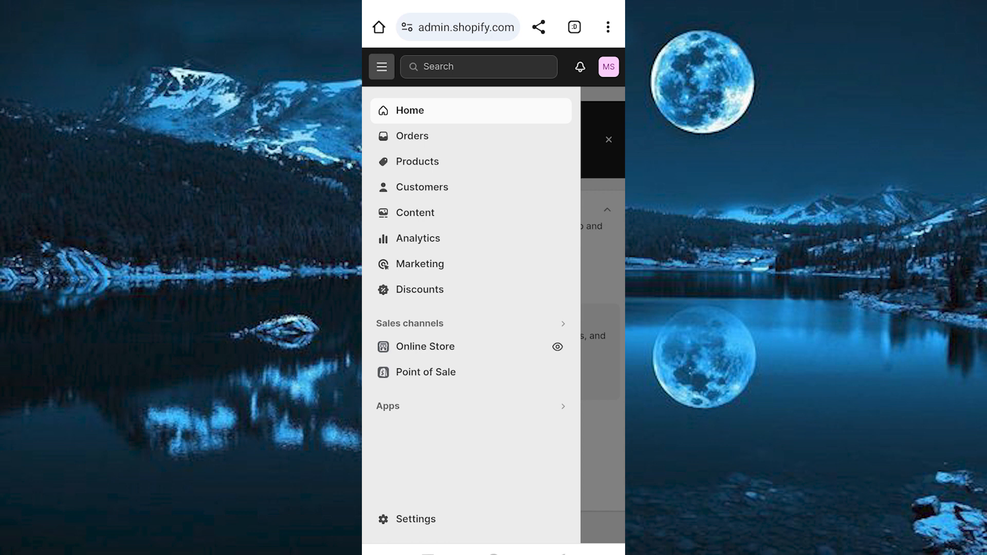
click(417, 162)
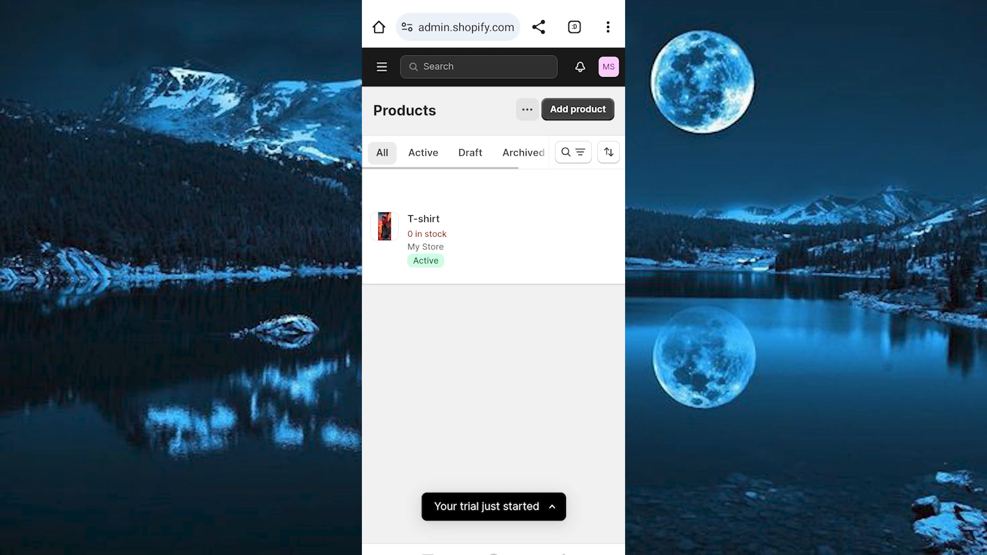
- Show the T-shirt product page's Inventory Quantity table, all values at 0
click(423, 218)
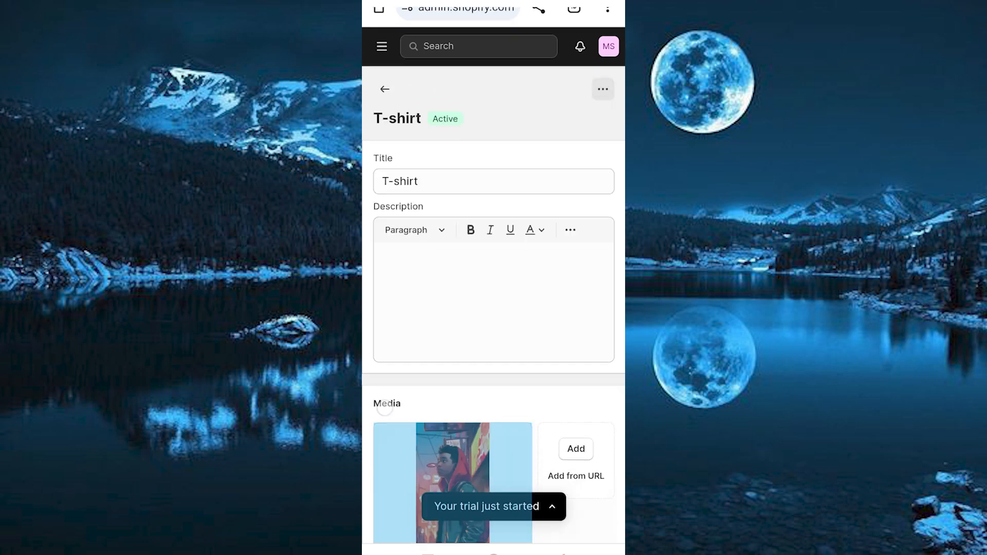
scroll(down, 3)
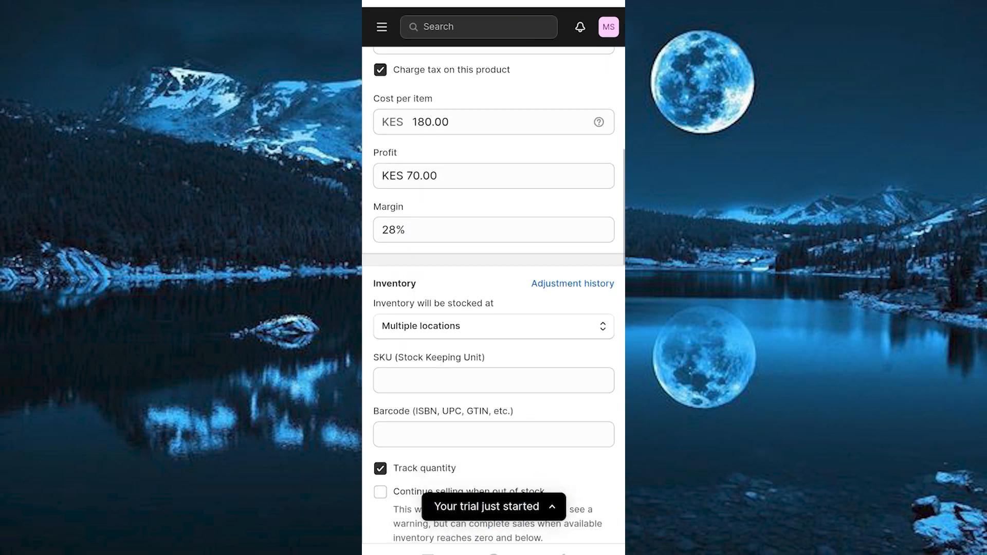
scroll(down, 3)
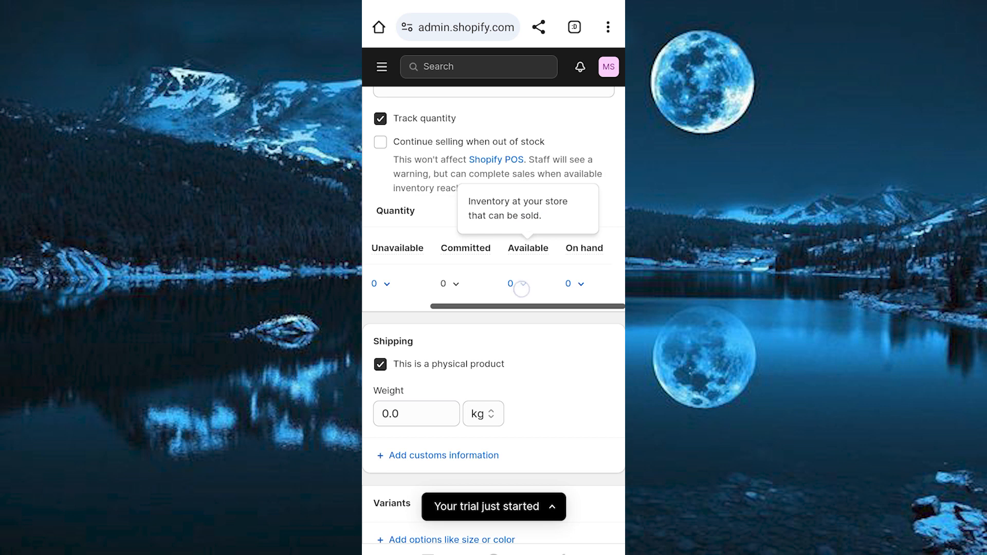
- Adjust the T-shirt's Available quantity by 10 so stock becomes 10, then return to the phone home screen
click(510, 284)
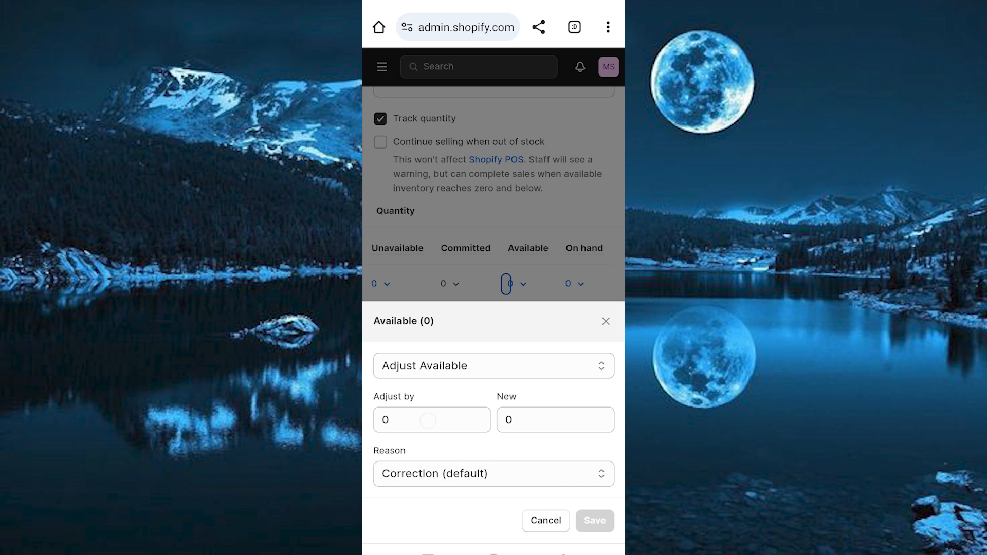
click(432, 420)
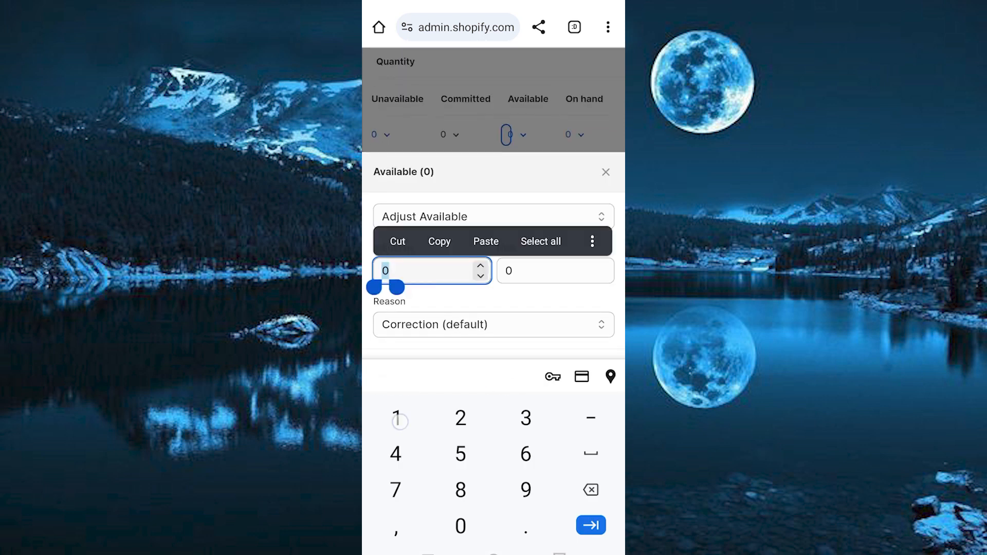
text(10)
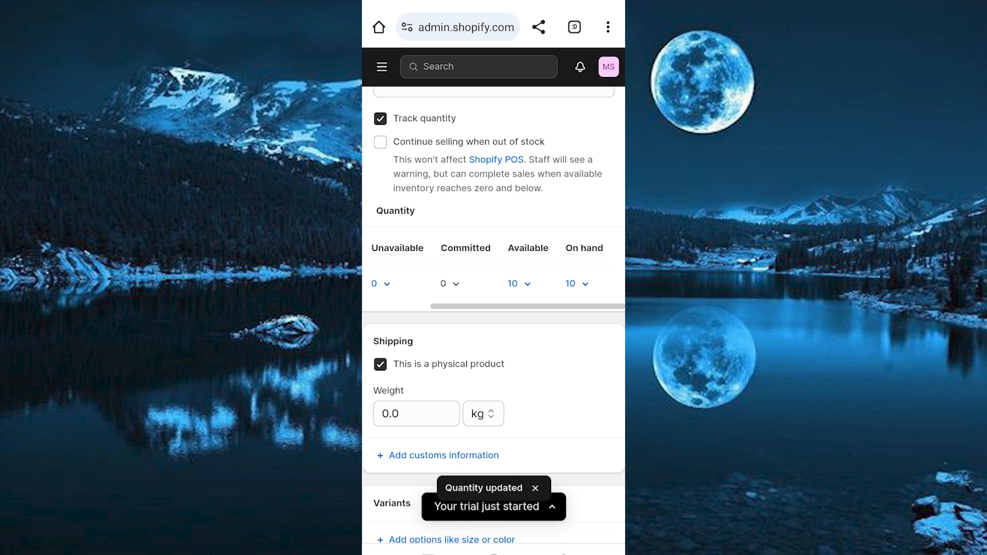
key(Home)
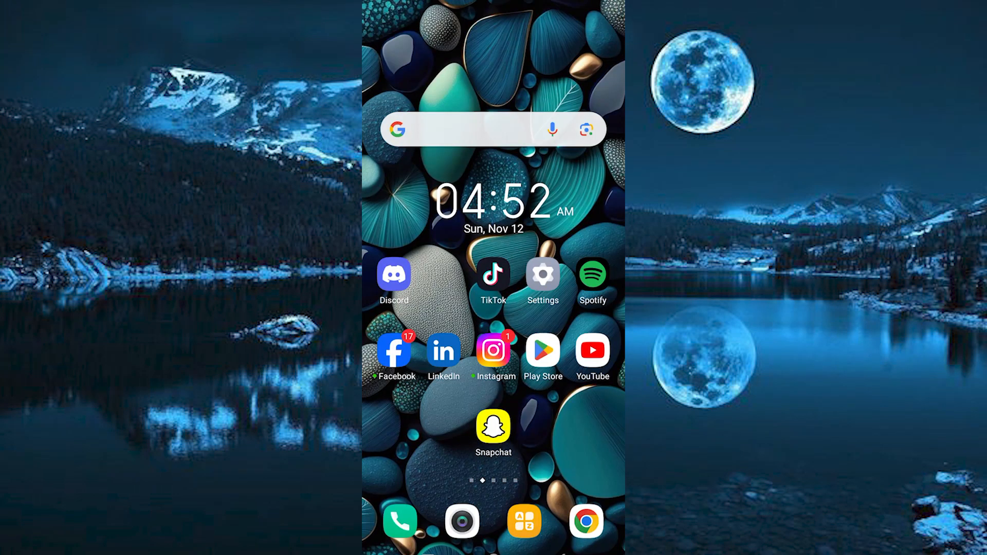